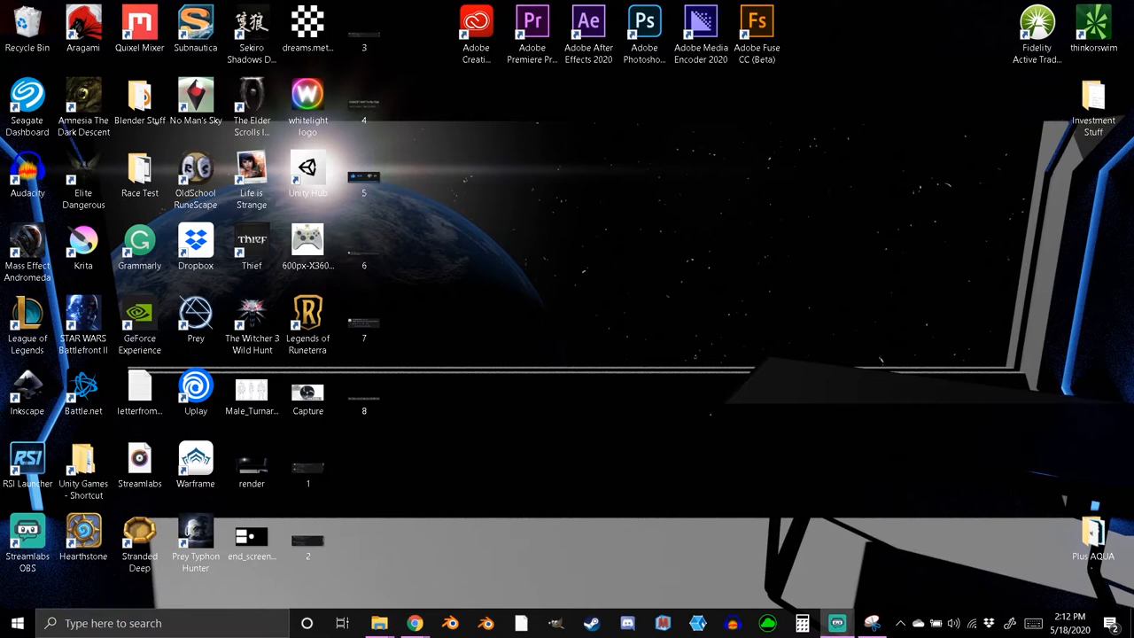
mouse_move(868, 134)
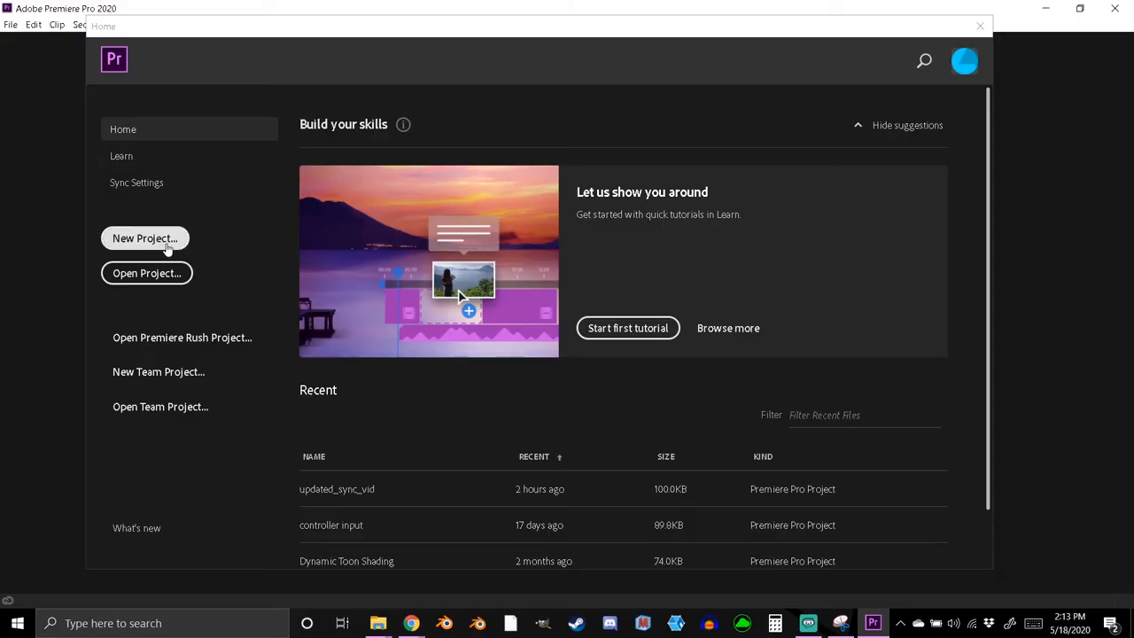
- Create a new untitled project and place the imported webcam clip into a sequence
click(144, 237)
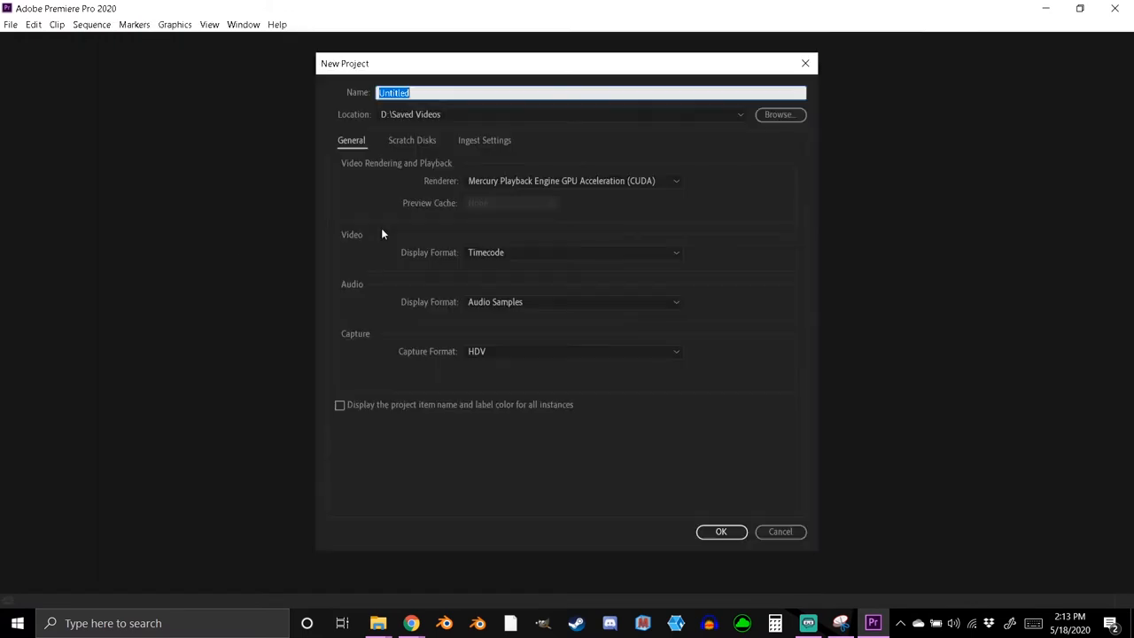
mouse_move(742, 525)
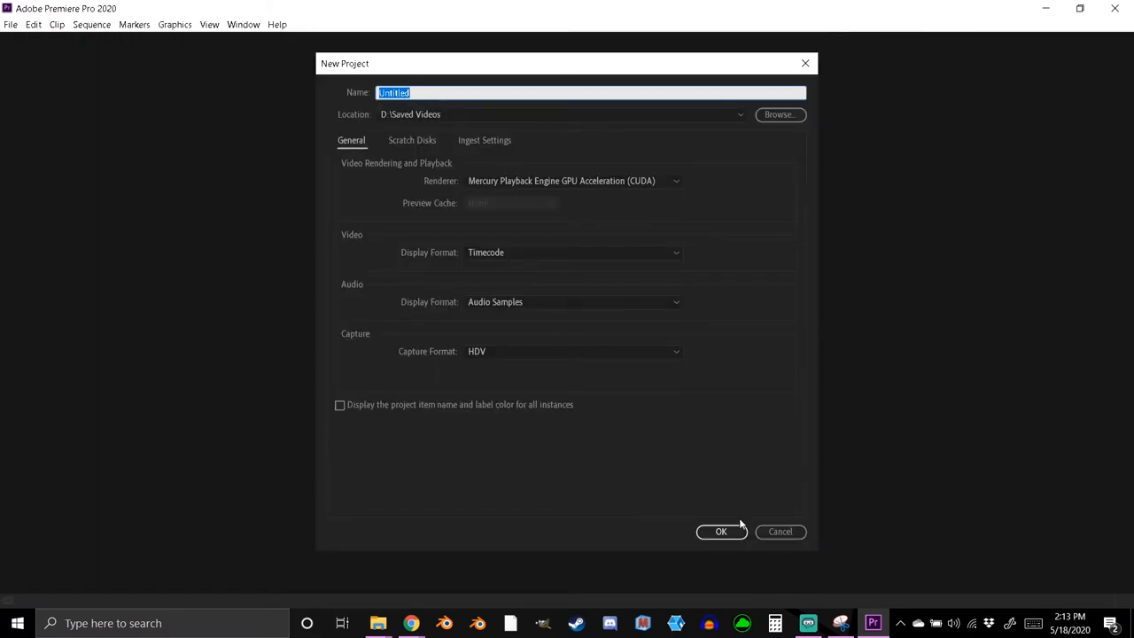
click(721, 531)
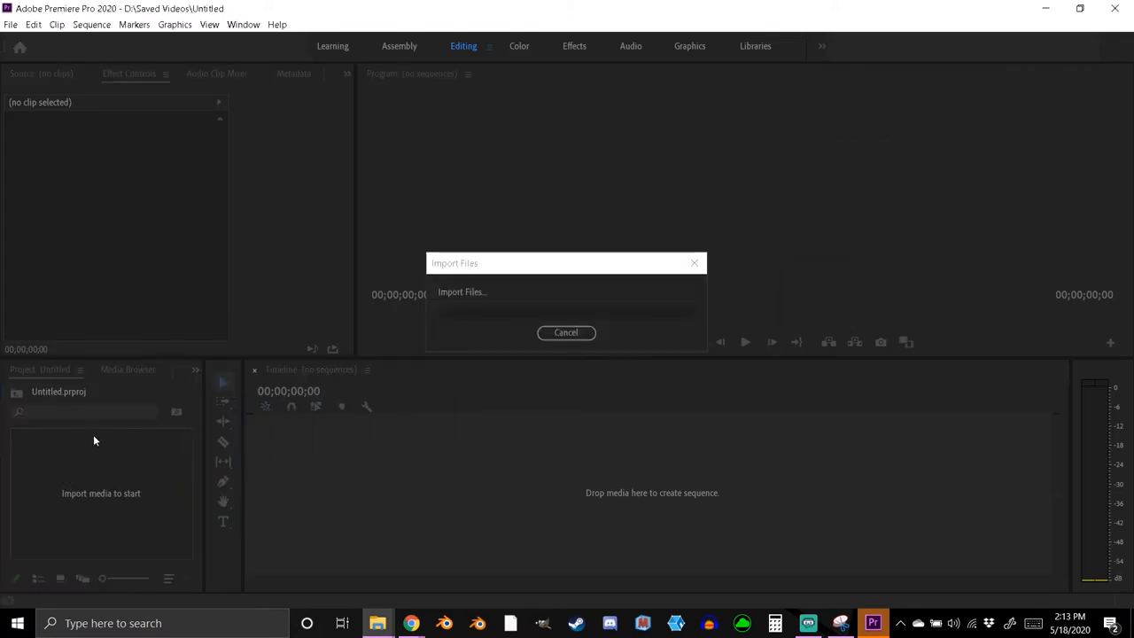
click(565, 333)
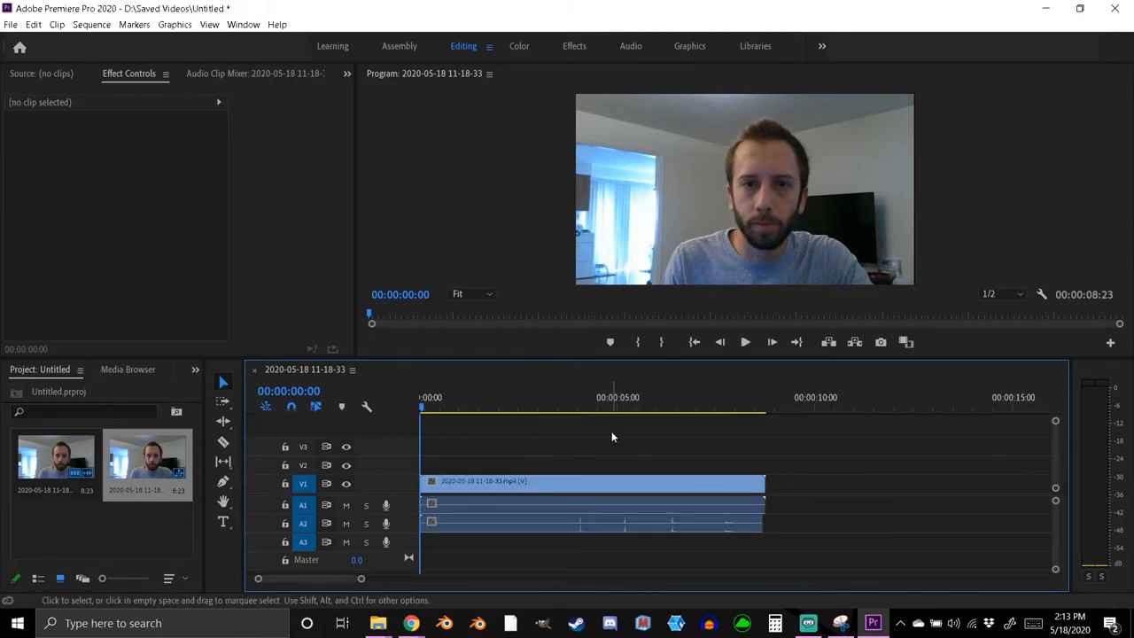
mouse_move(642, 517)
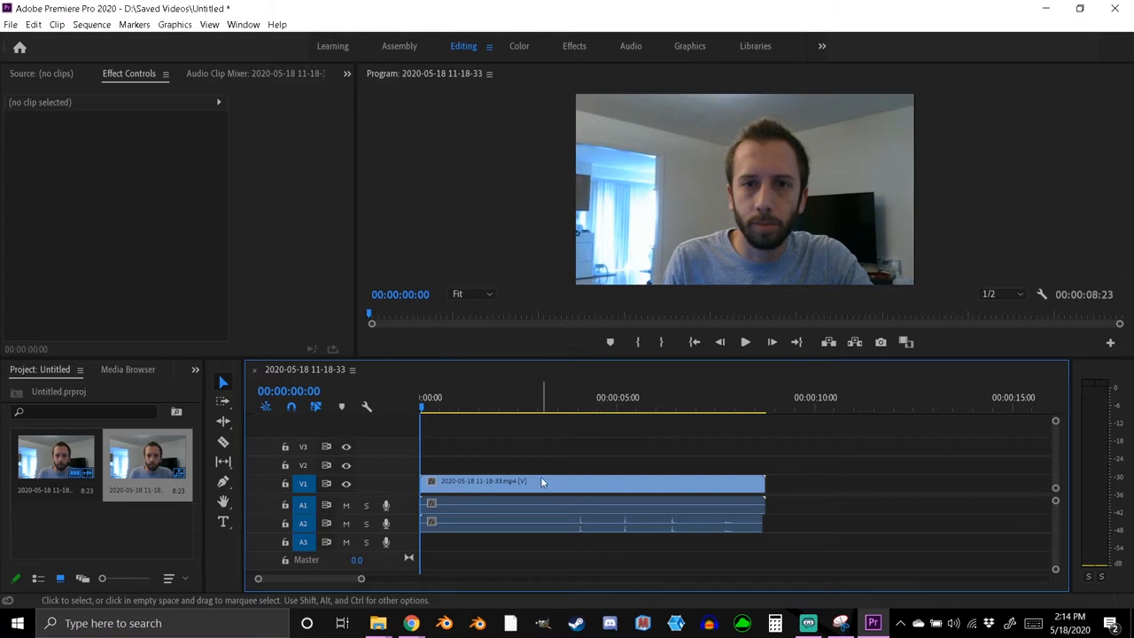
- Unlink the webcam clip and remove its extra A2 audio clip
right_click(594, 481)
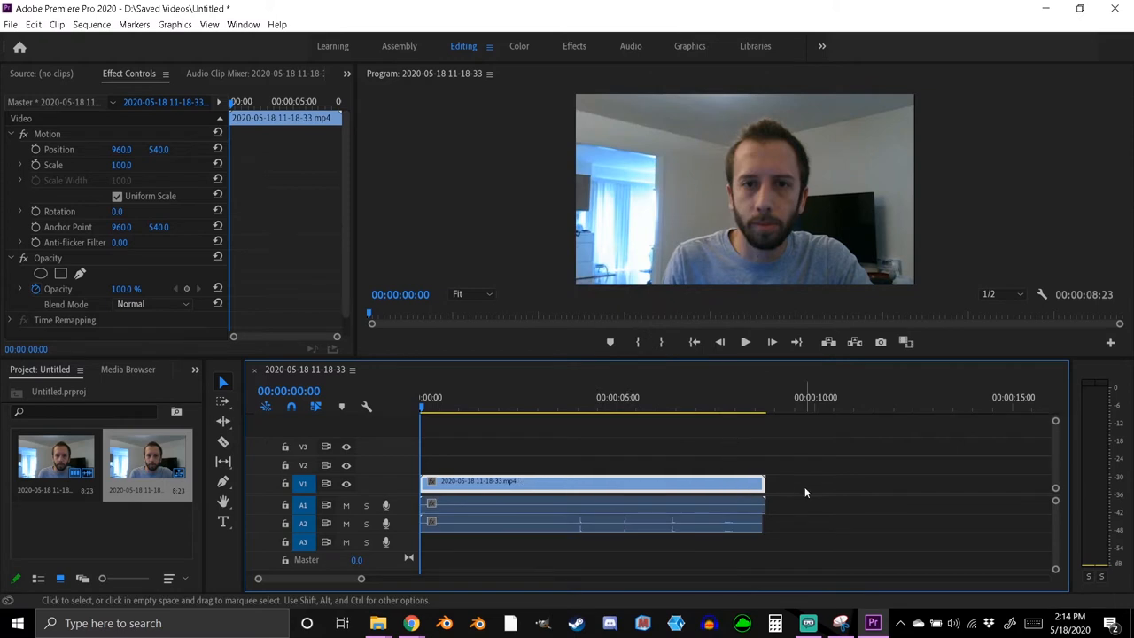
click(732, 509)
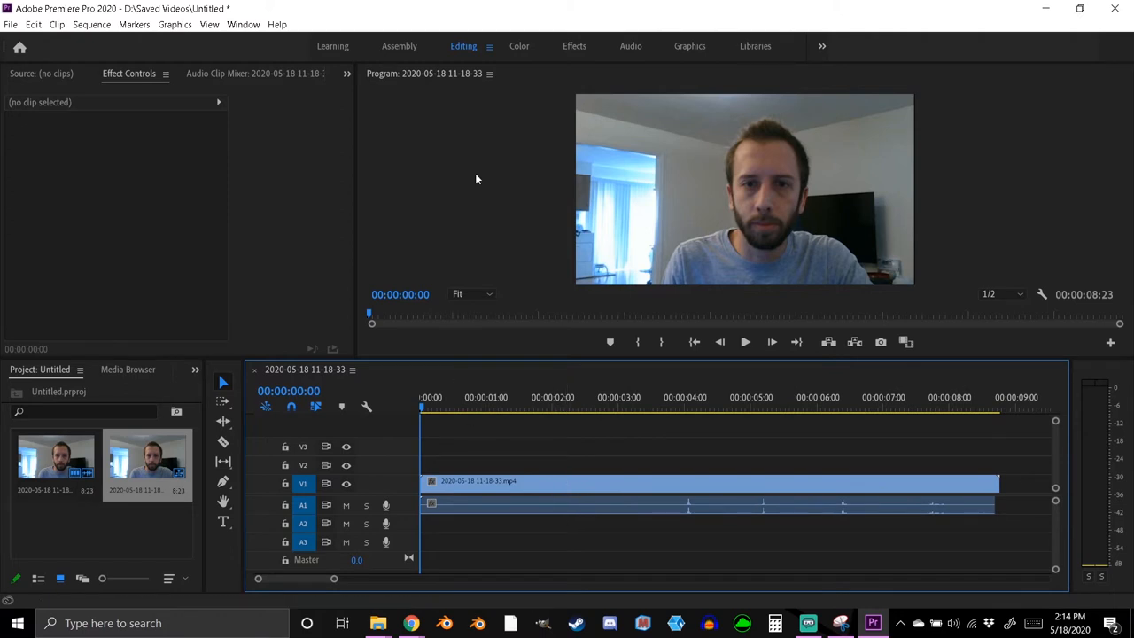
- Cue the playhead to 00:00:04:01, just before the hands clap
click(674, 408)
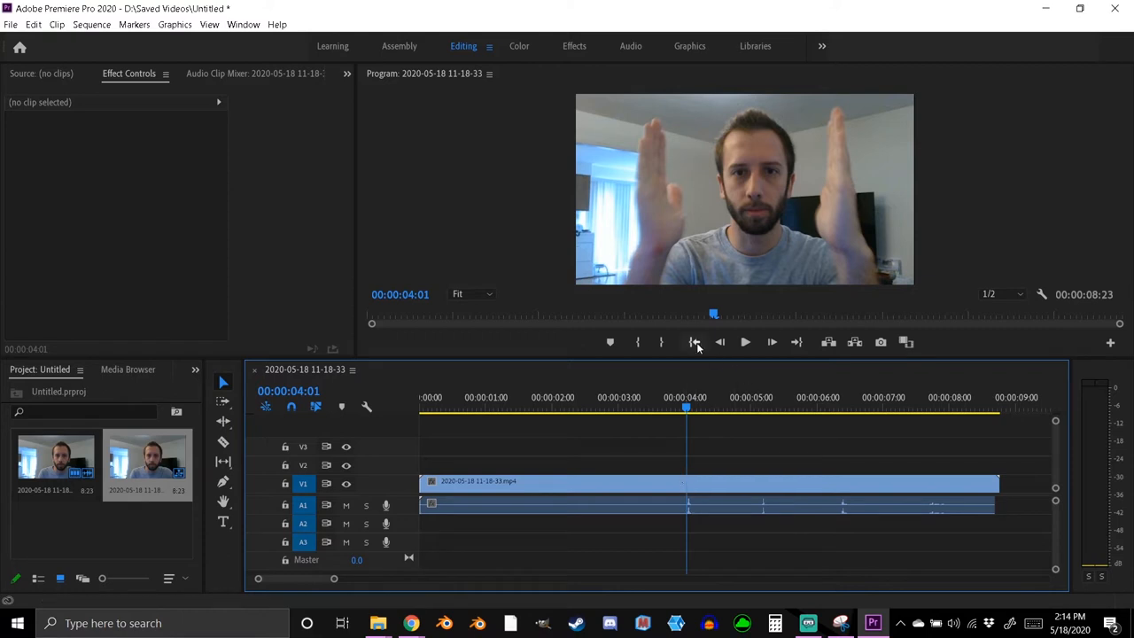
mouse_move(777, 349)
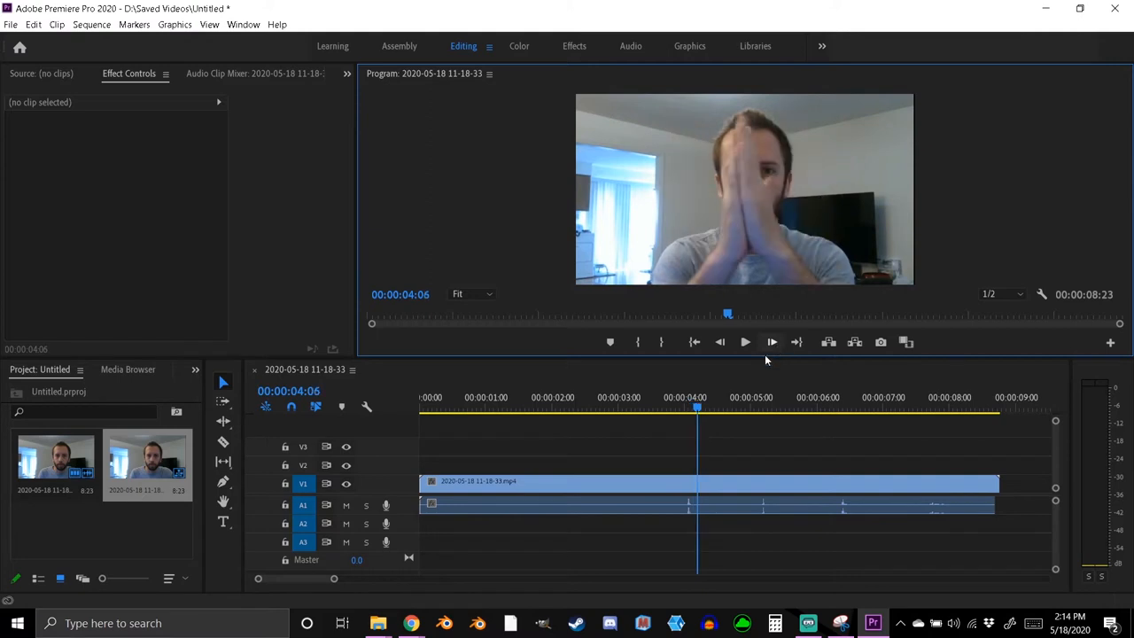
mouse_move(719, 343)
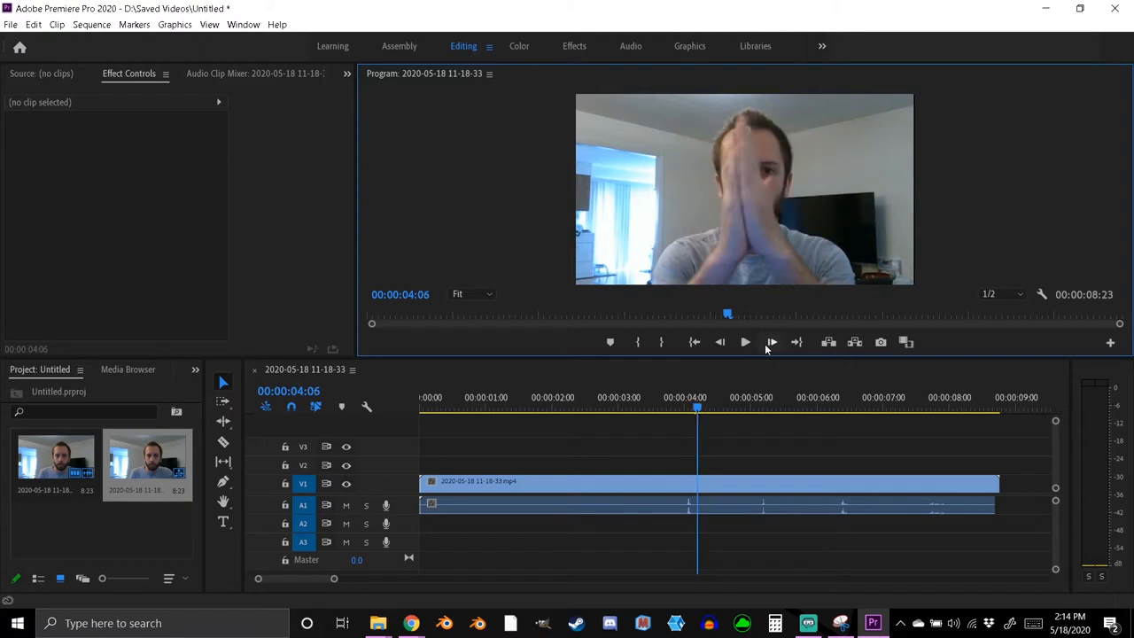
mouse_move(720, 342)
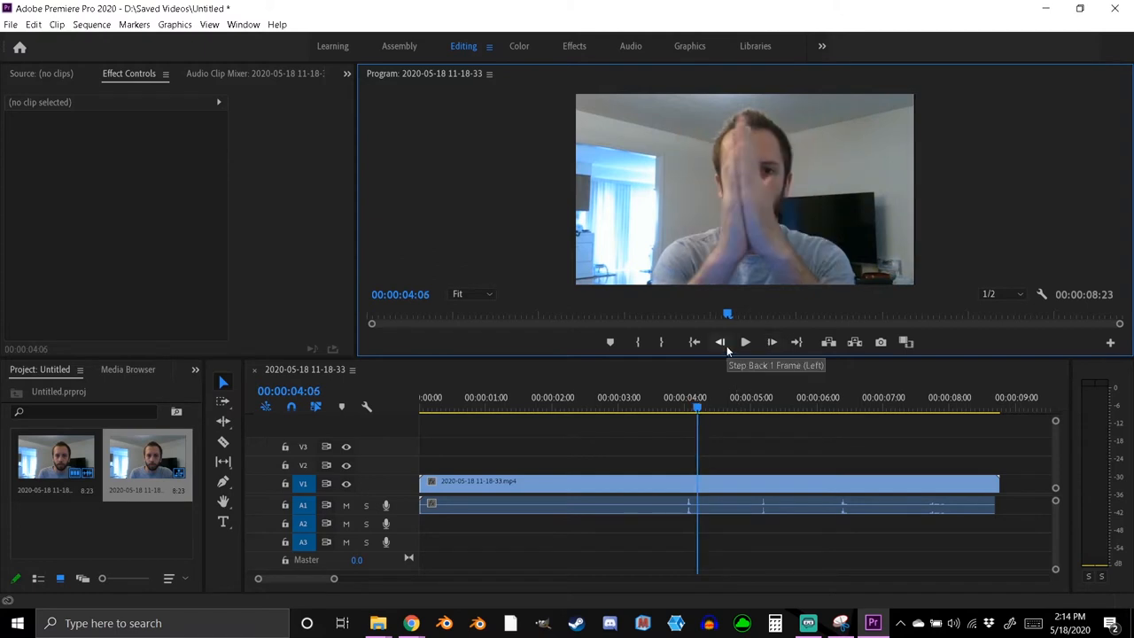
click(721, 342)
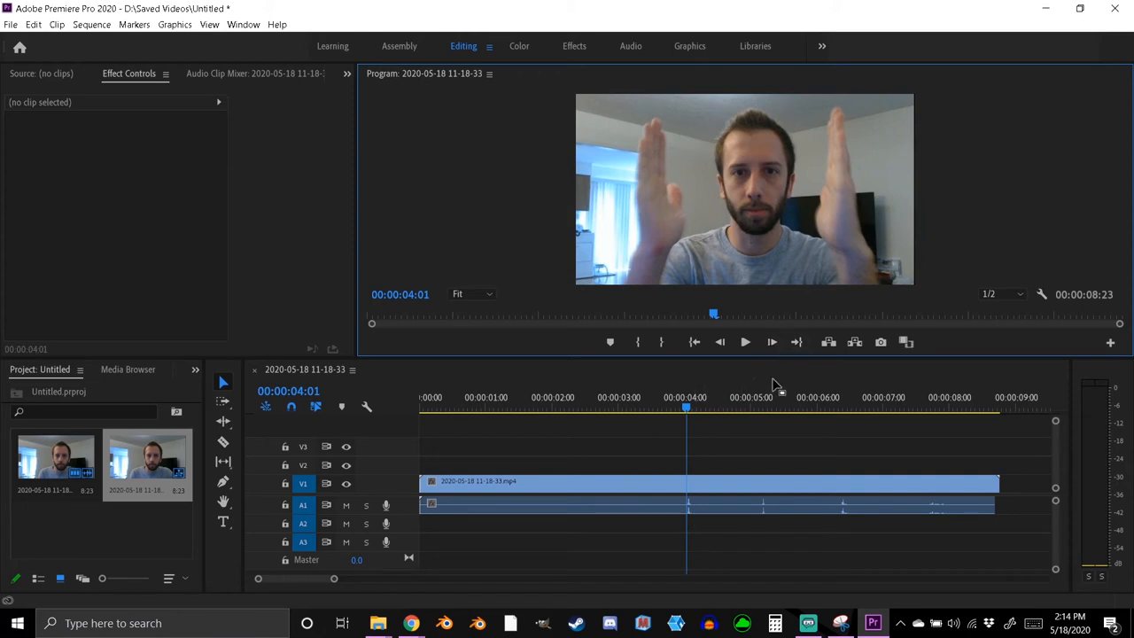
mouse_move(691, 512)
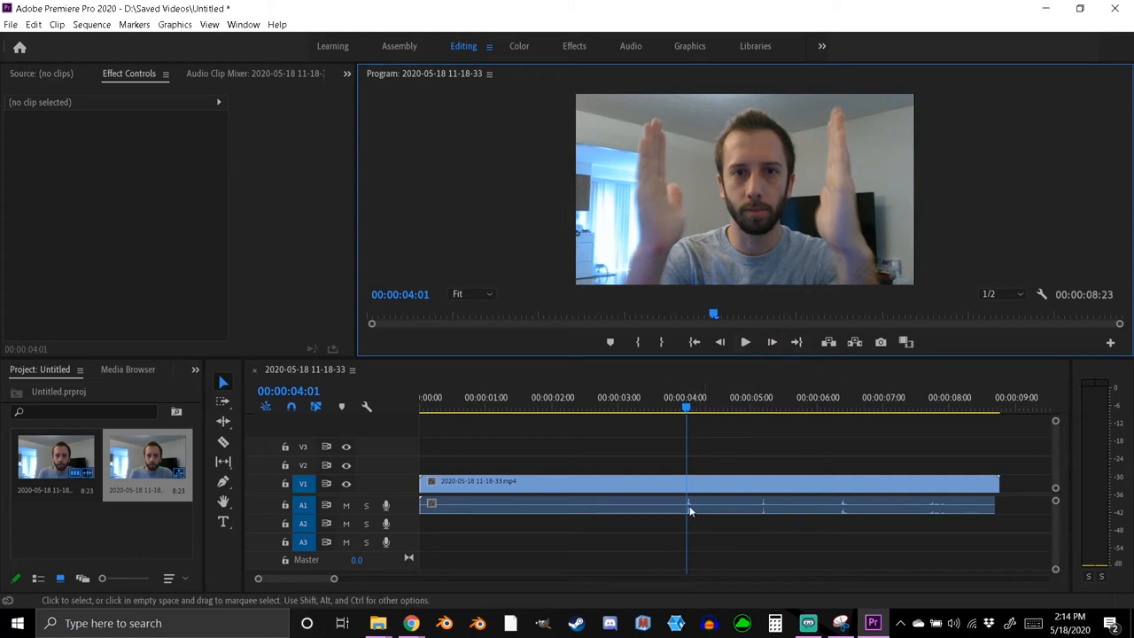
mouse_move(772, 342)
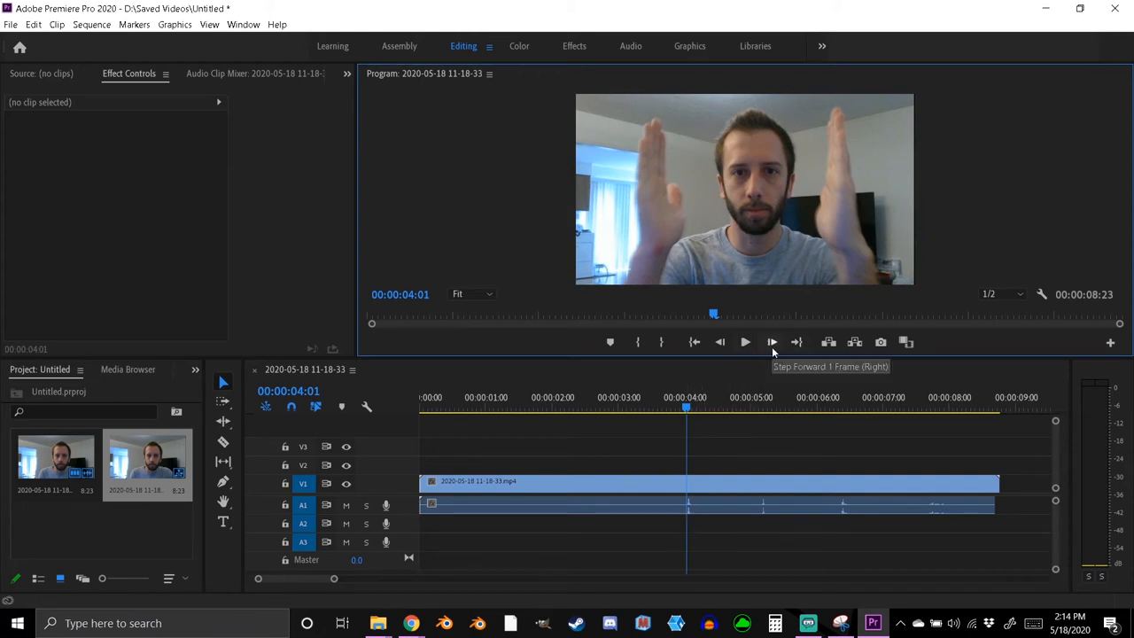
- Step forward to 00:00:05:10, where the palms meet after the 05:05 audio spike
click(772, 342)
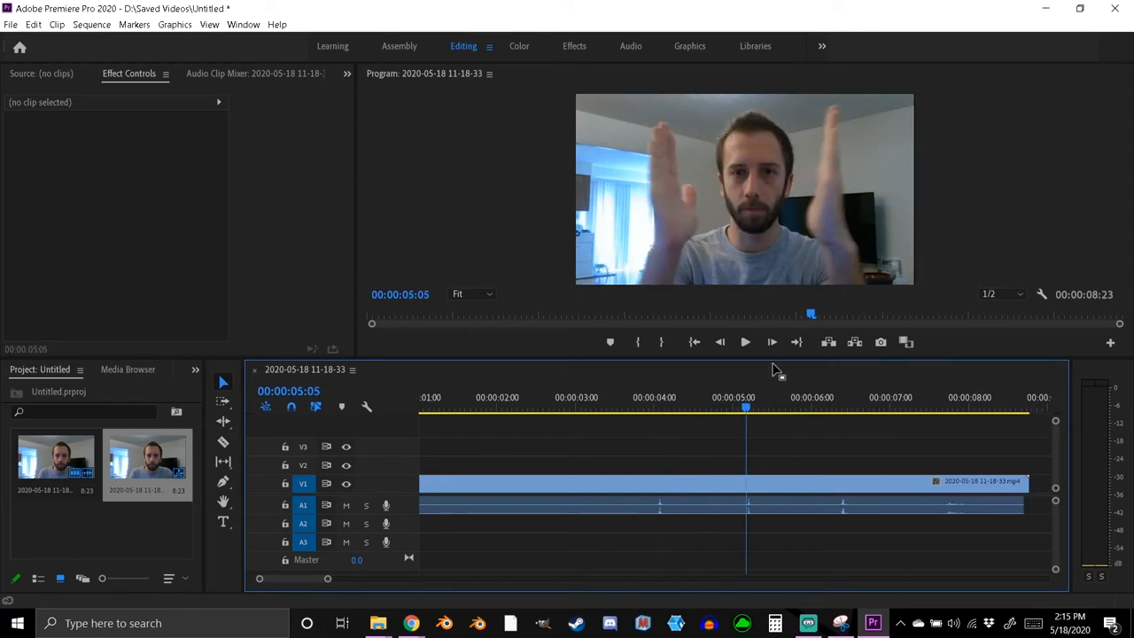
click(746, 342)
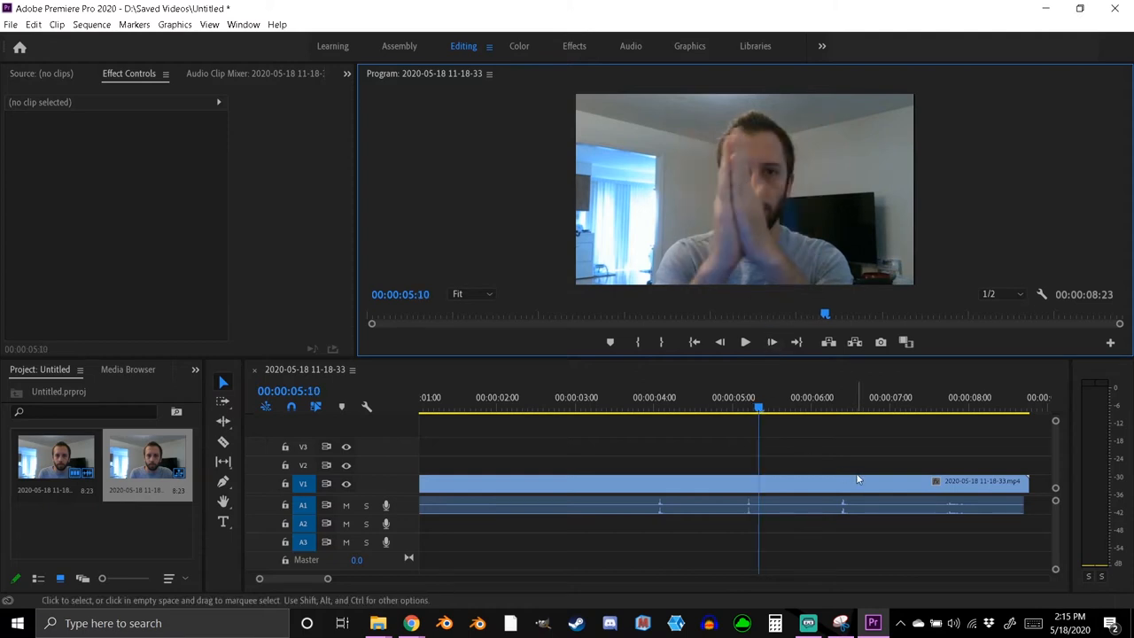
mouse_move(831, 454)
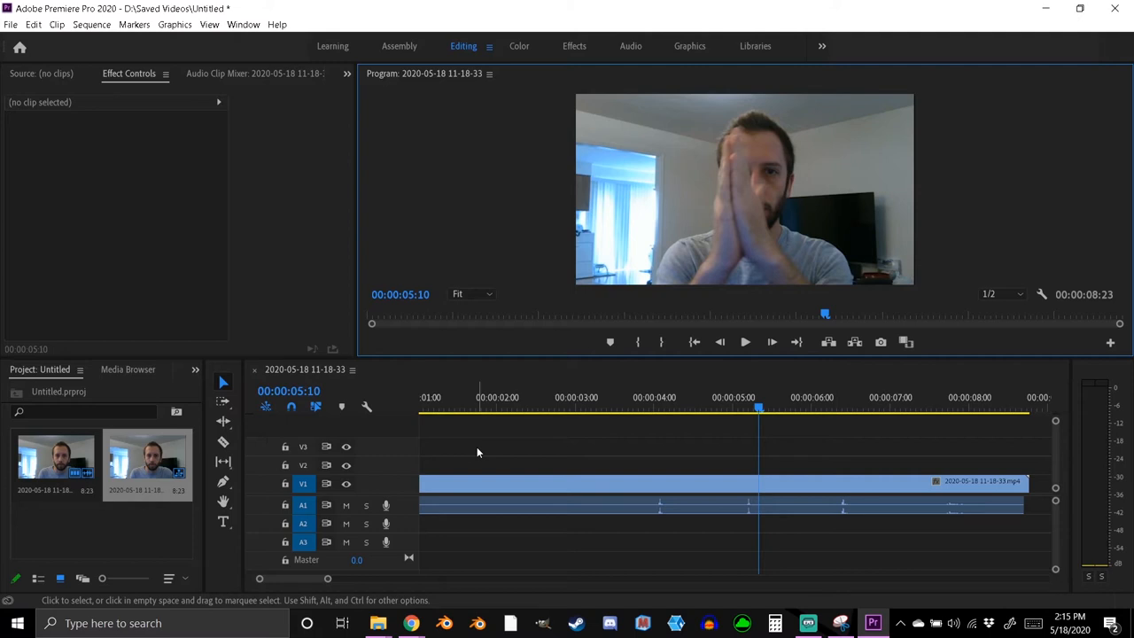
mouse_move(446, 357)
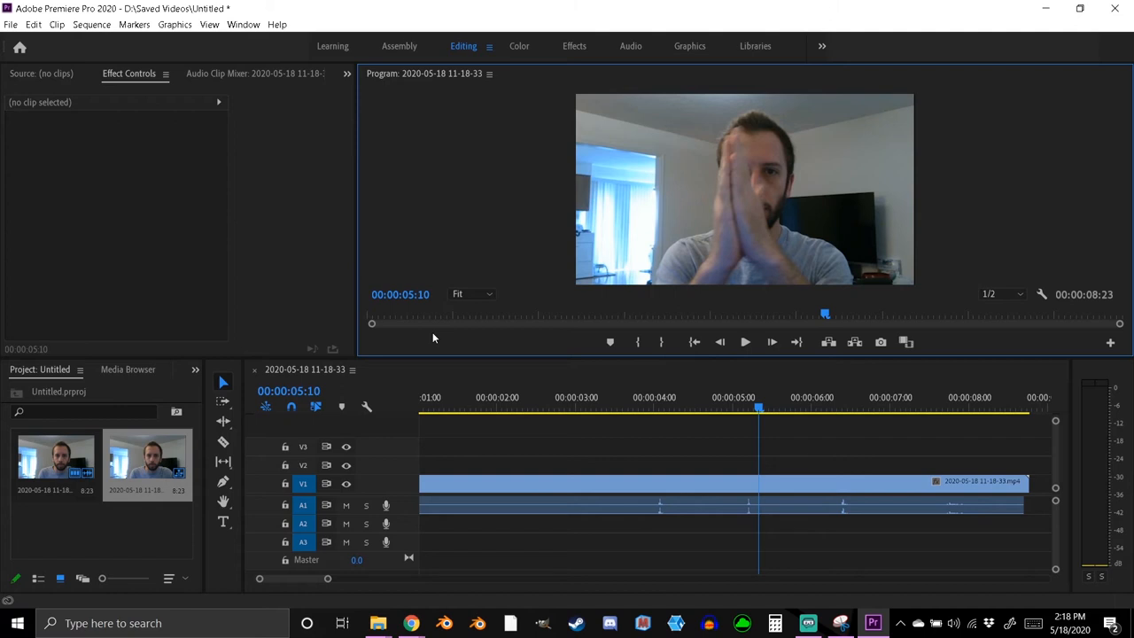
mouse_move(527, 295)
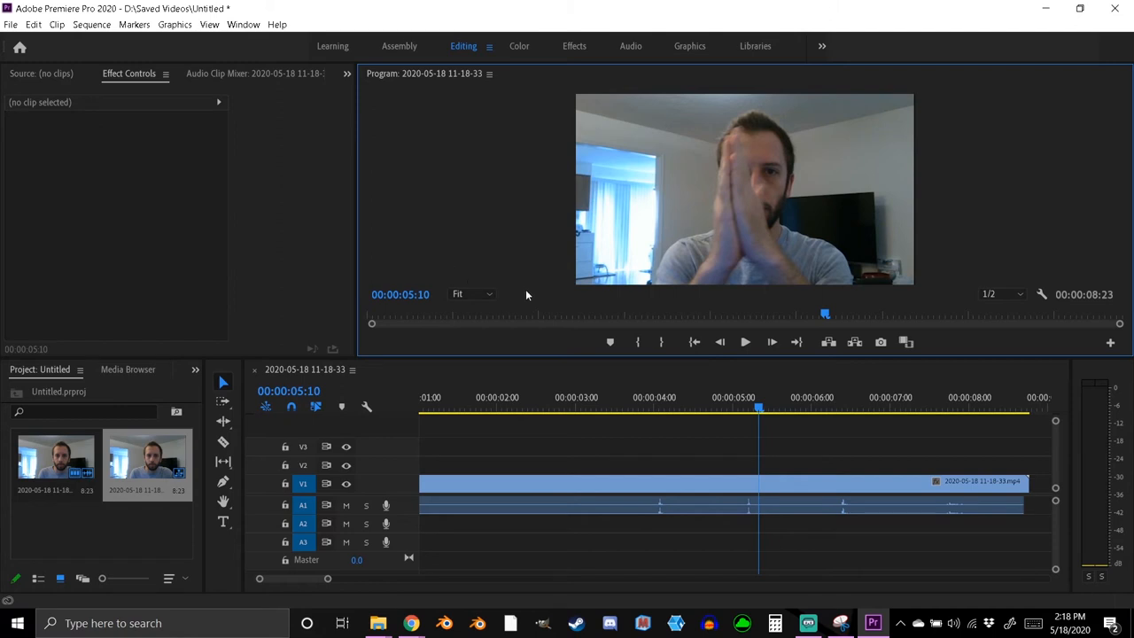
mouse_move(807, 623)
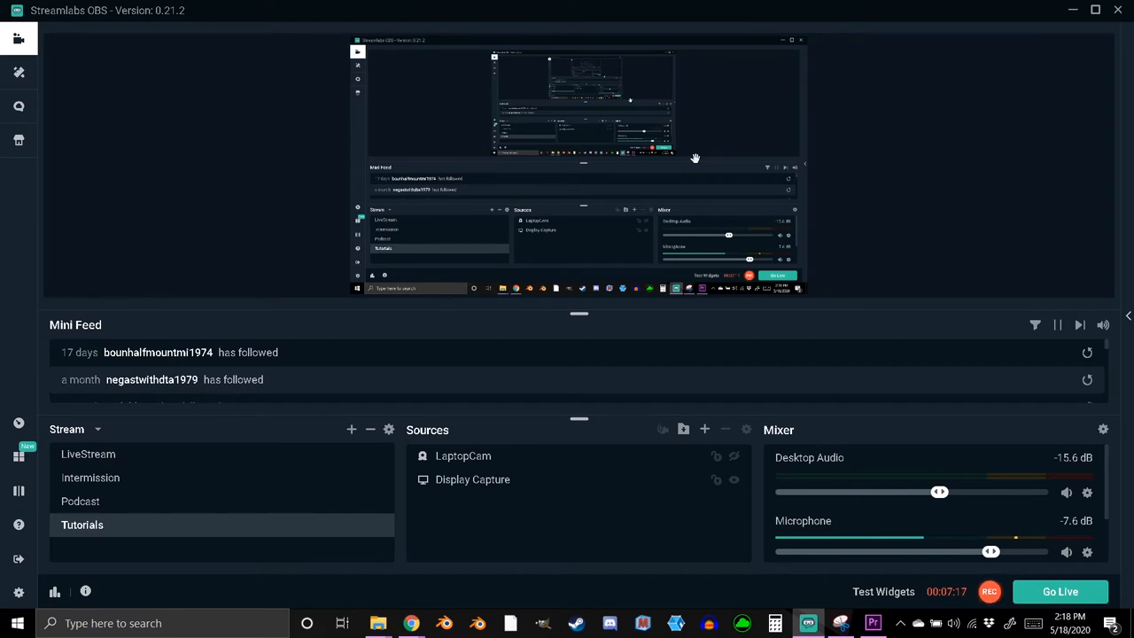
mouse_move(298, 220)
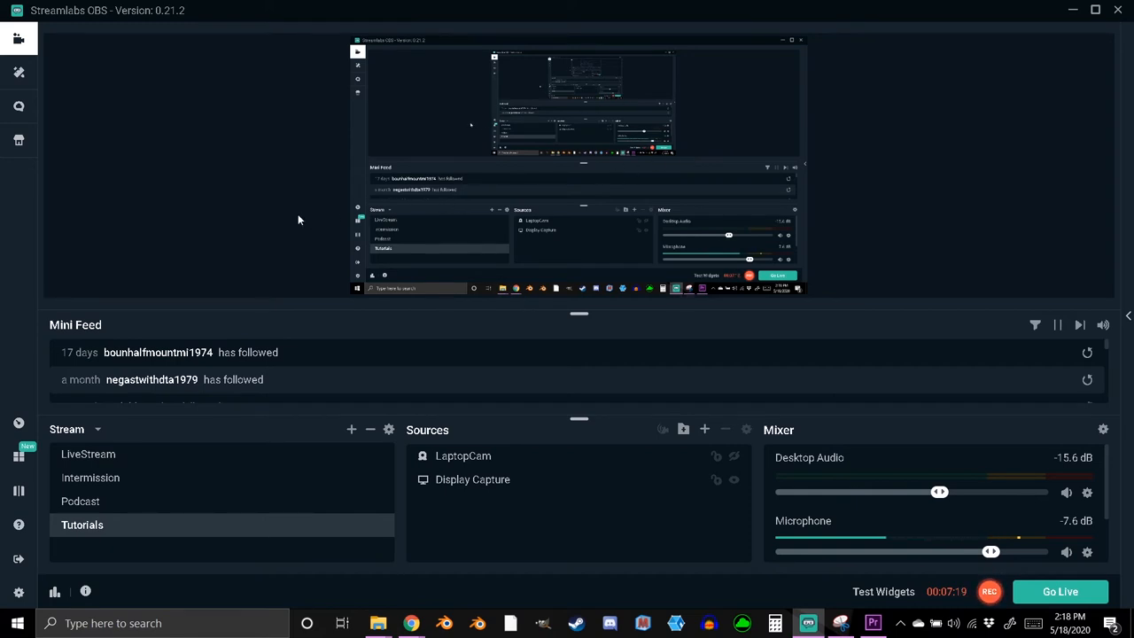
mouse_move(1003, 497)
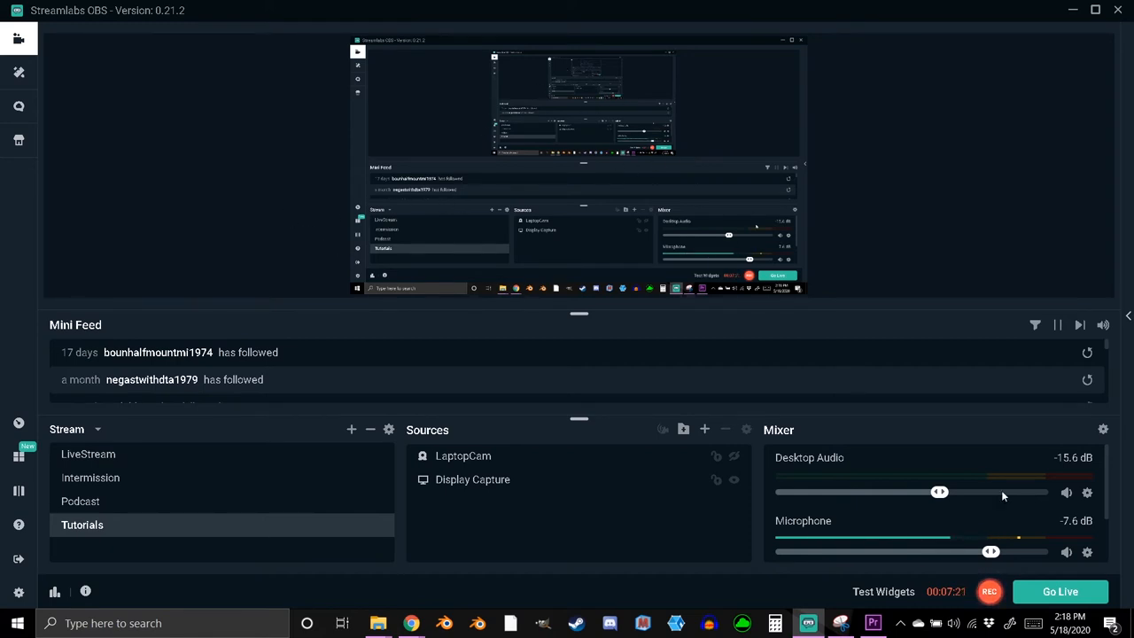
mouse_move(808, 459)
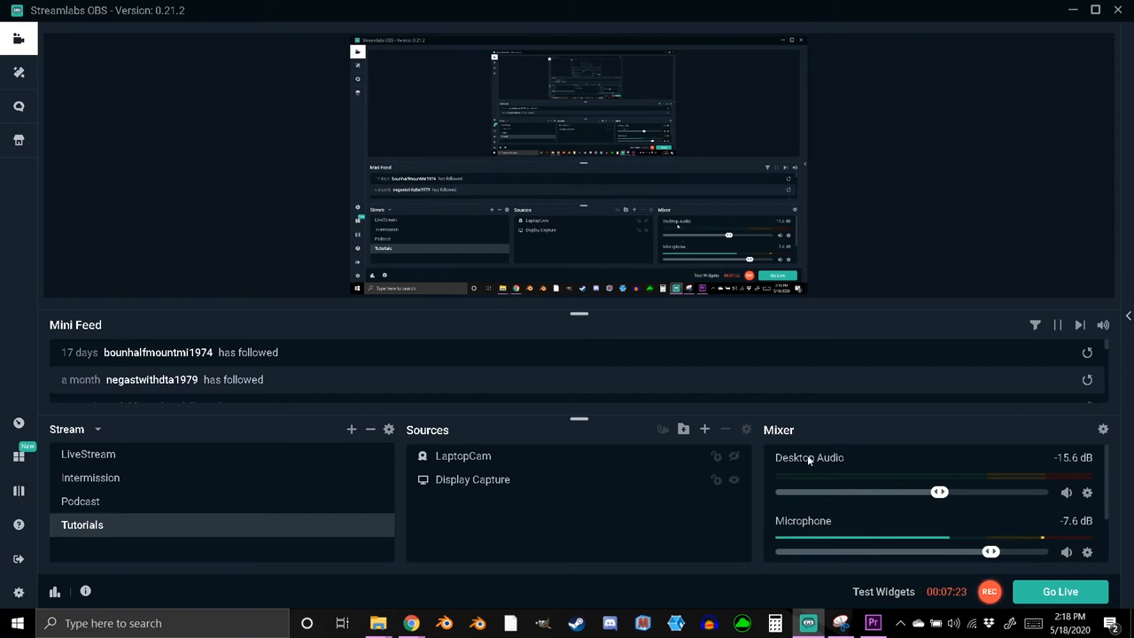
mouse_move(1103, 430)
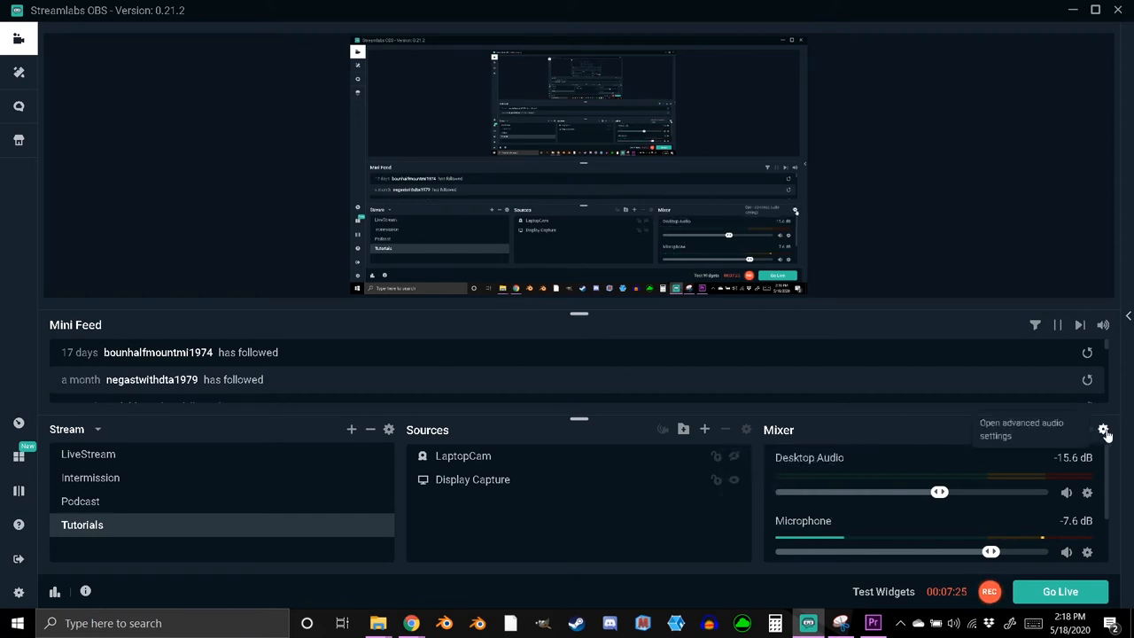
- Open Advanced Audio Settings from the Mixer gear to check the Microphone's 133 ms offset
click(1105, 429)
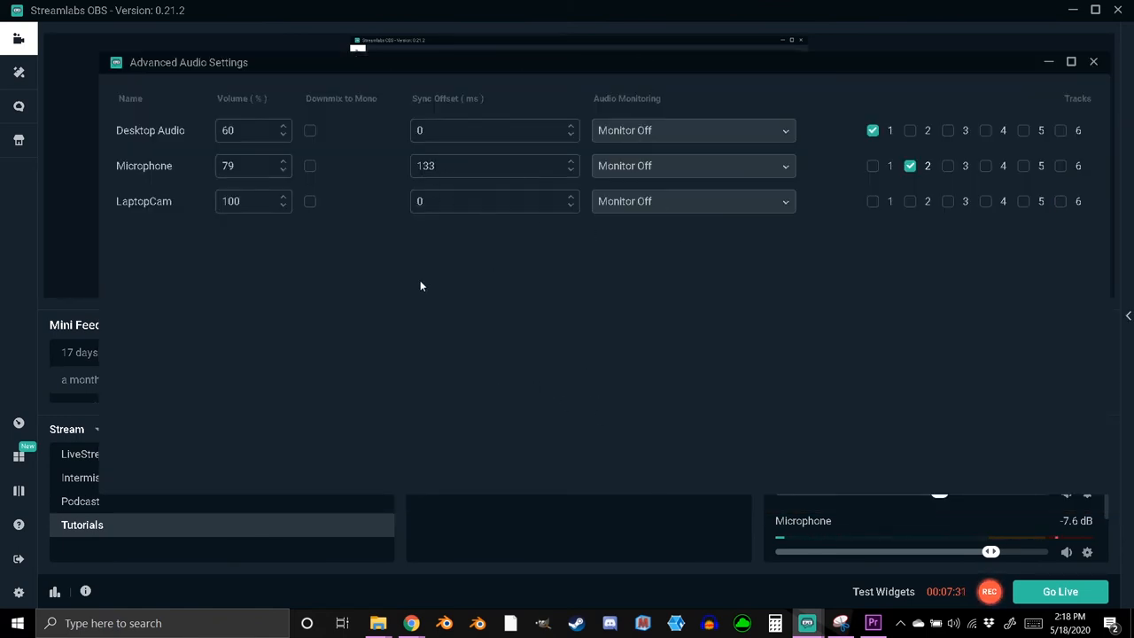
mouse_move(449, 373)
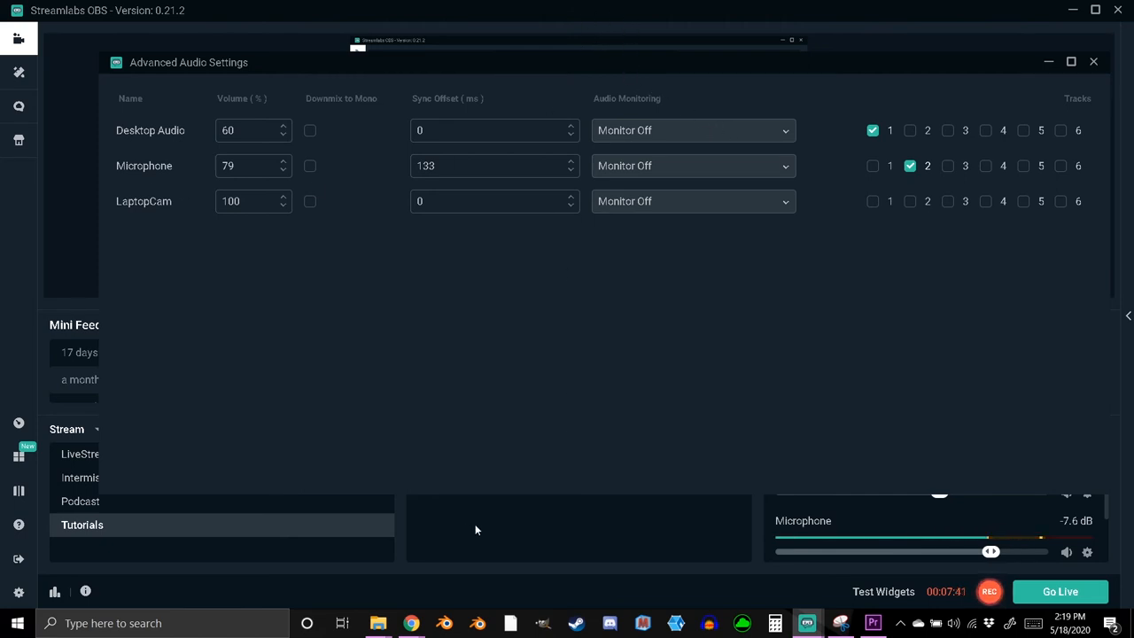
mouse_move(486, 473)
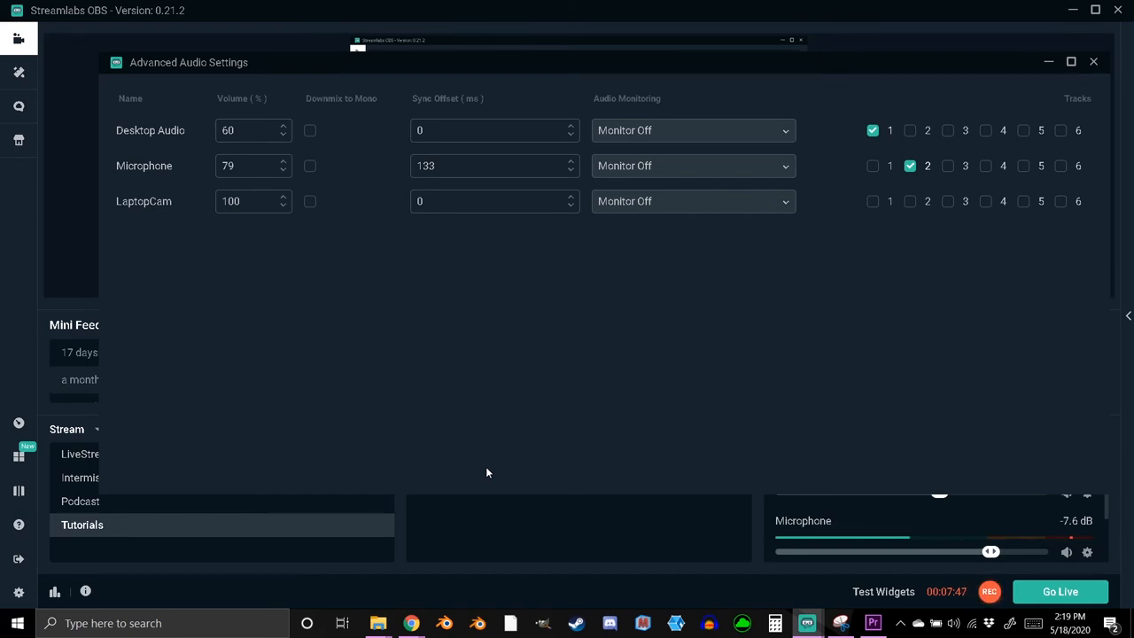
mouse_move(468, 226)
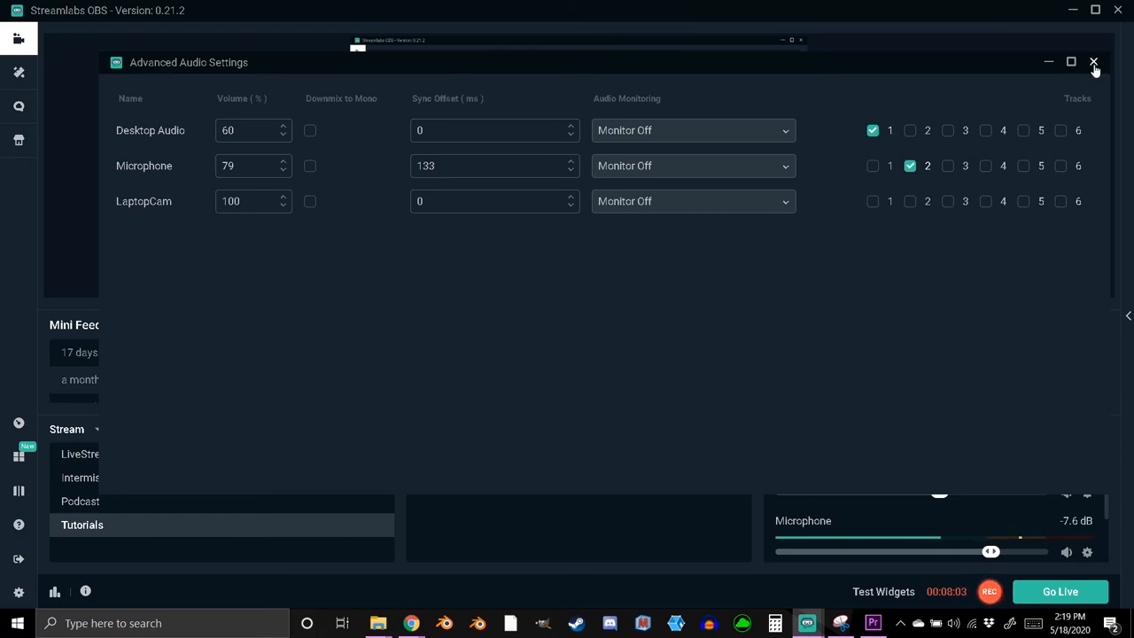
- Close audio settings and browse LaptopCam's filter types, keeping Video Delay (Async) at 0
click(1094, 62)
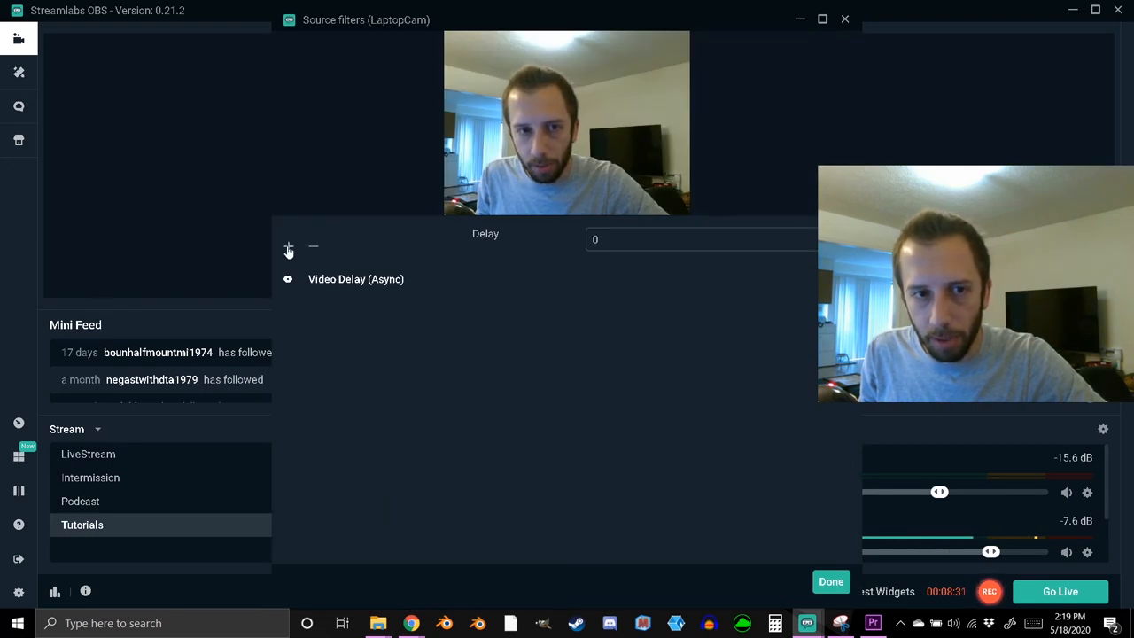
click(288, 247)
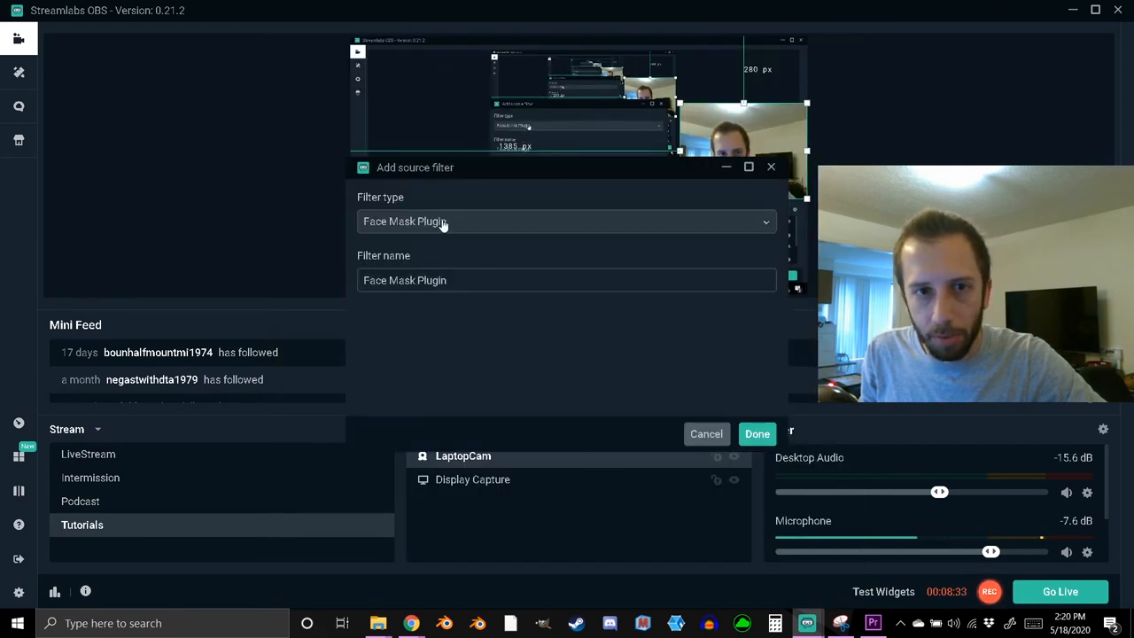
click(567, 220)
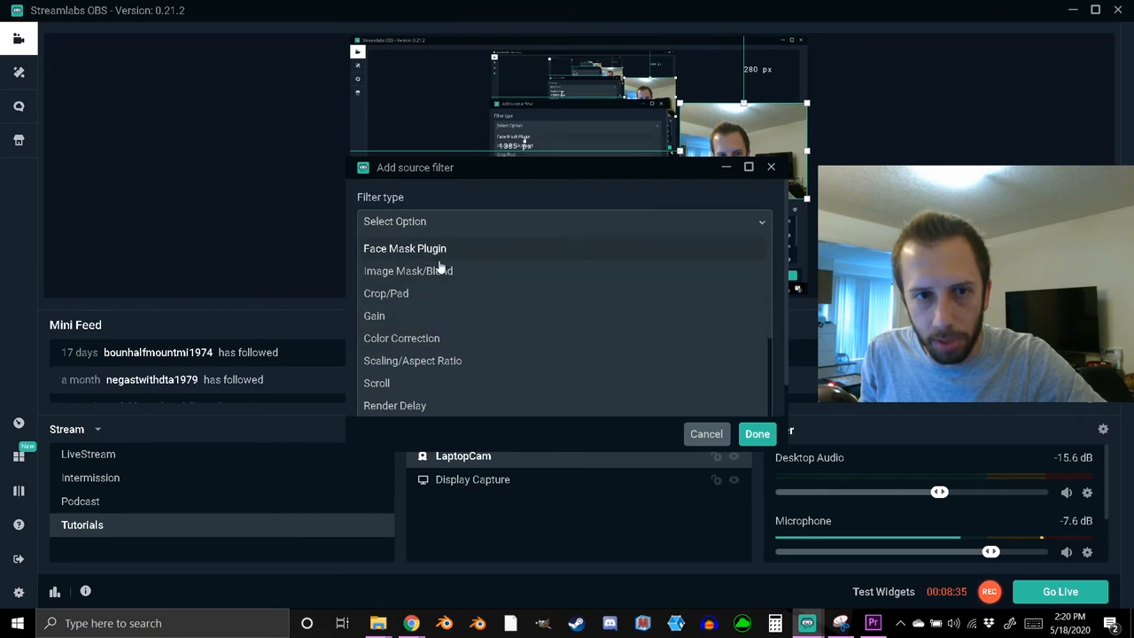
scroll(down, 3)
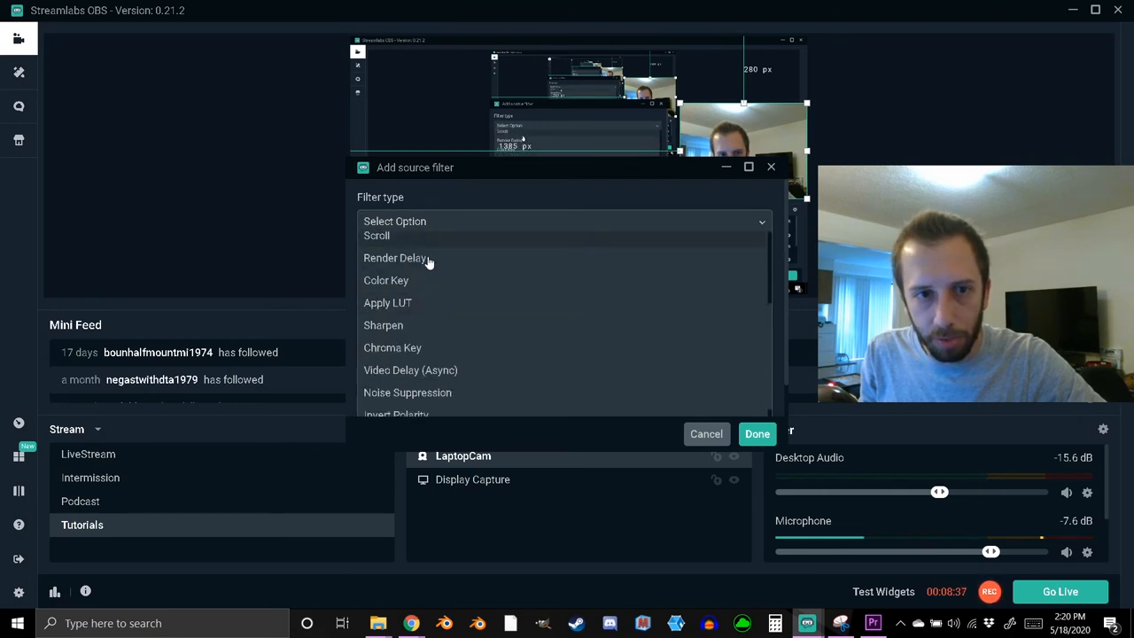
scroll(down, 3)
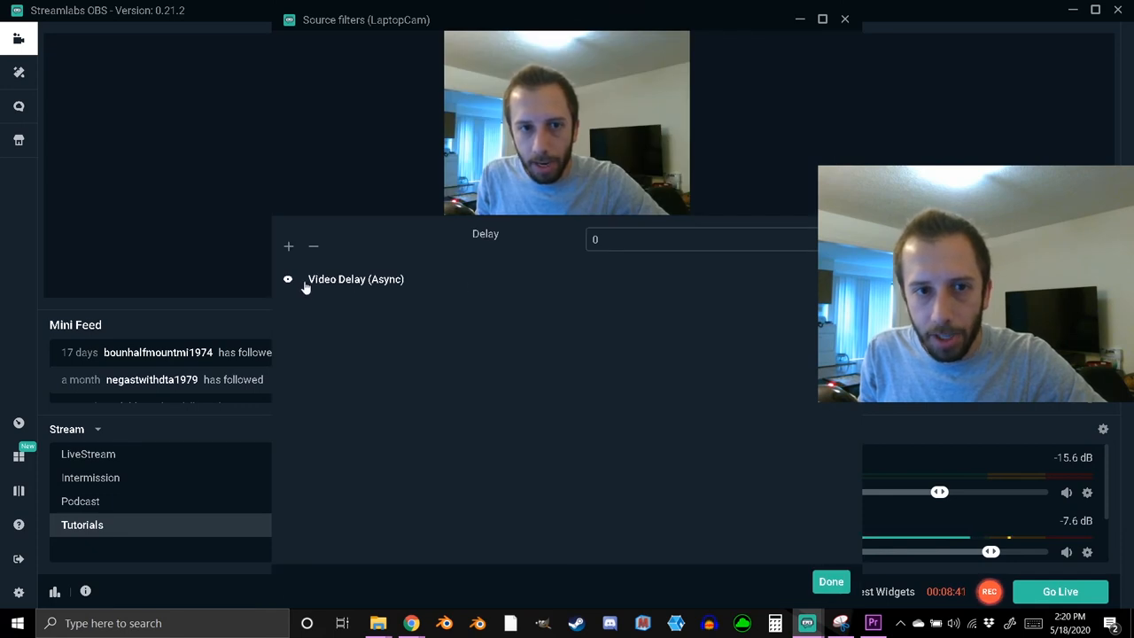
mouse_move(622, 330)
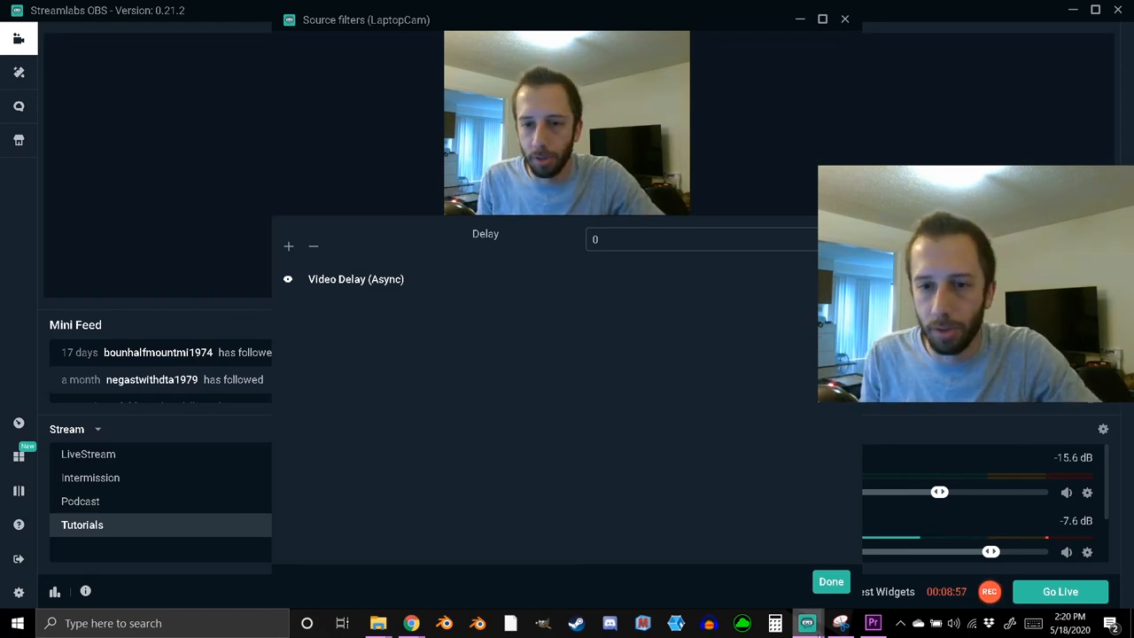
click(831, 582)
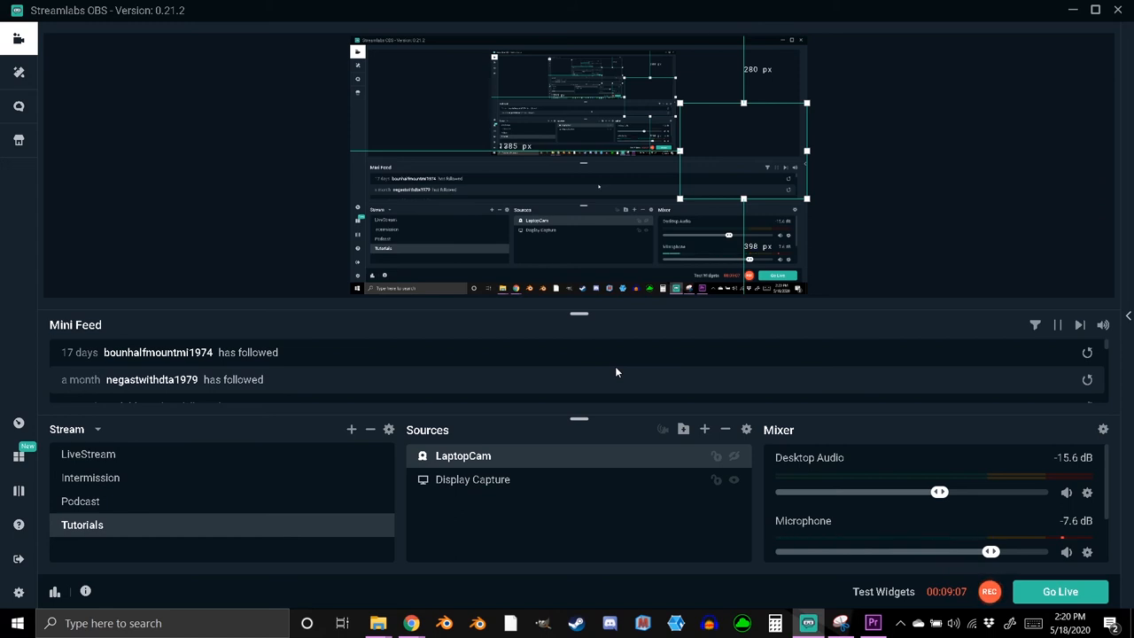
mouse_move(95, 512)
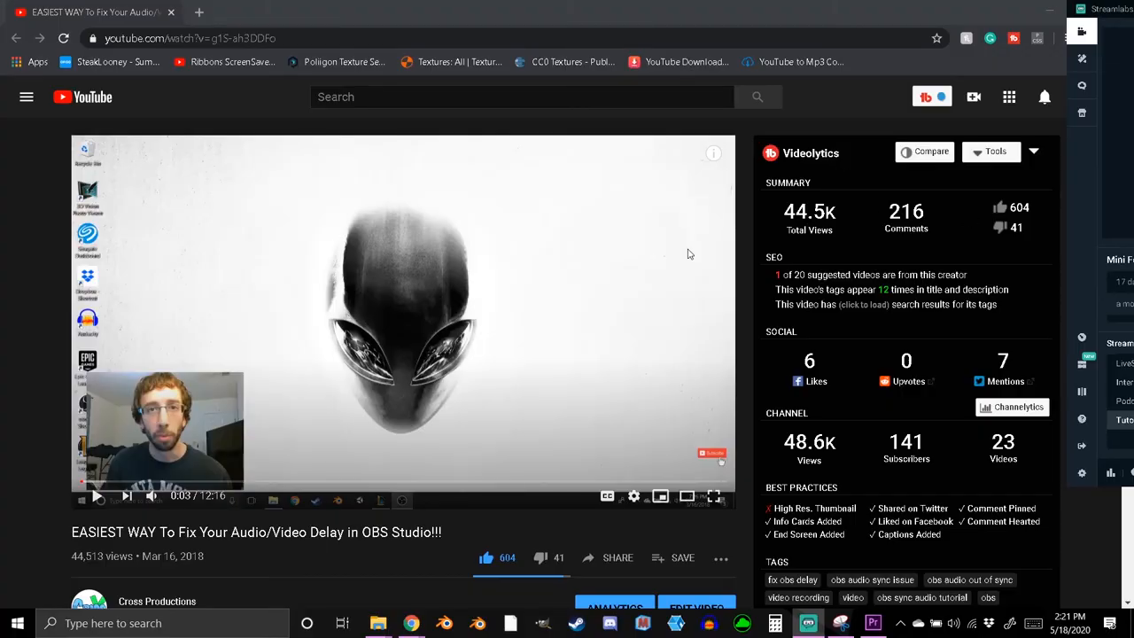
- Read the YouTube video's pinned comment, then return to Streamlabs OBS
scroll(down, 3)
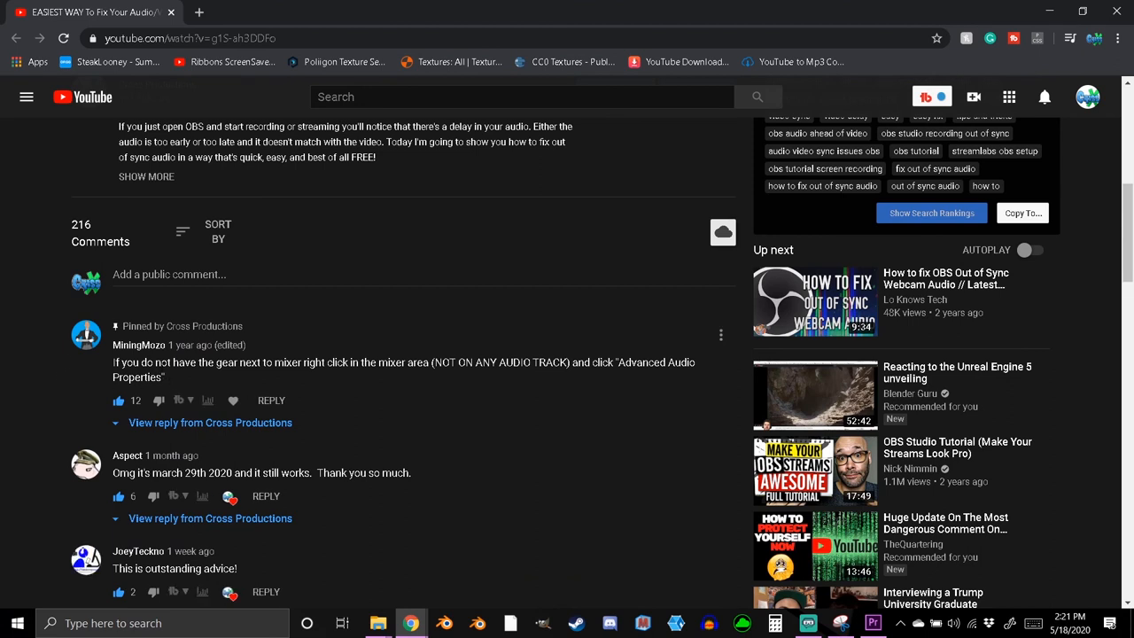
mouse_move(407, 344)
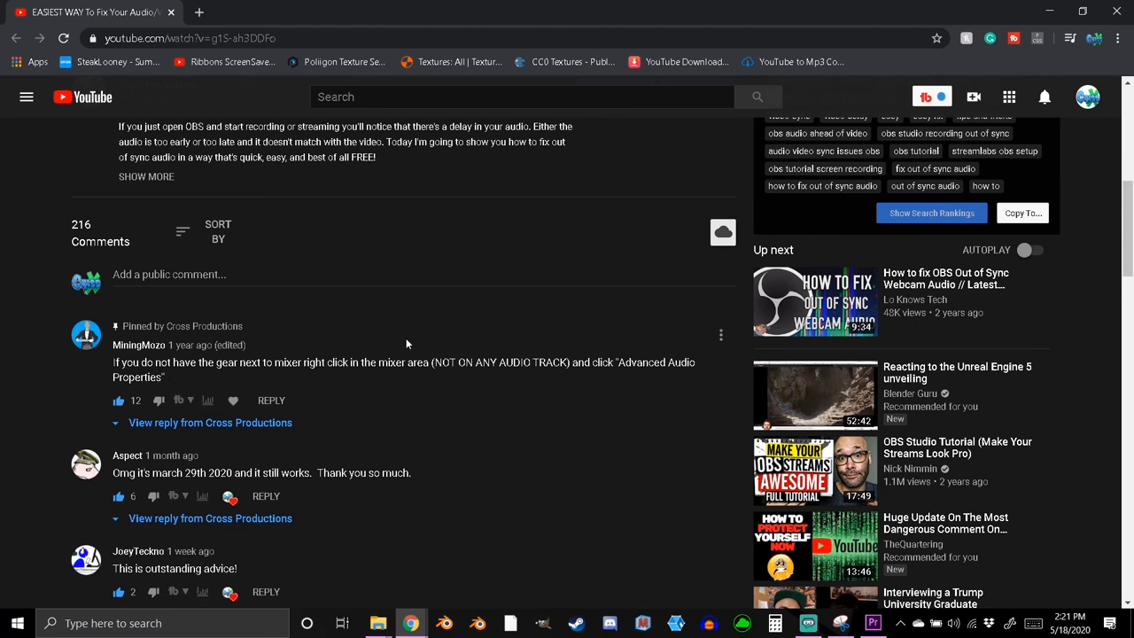
mouse_move(234, 383)
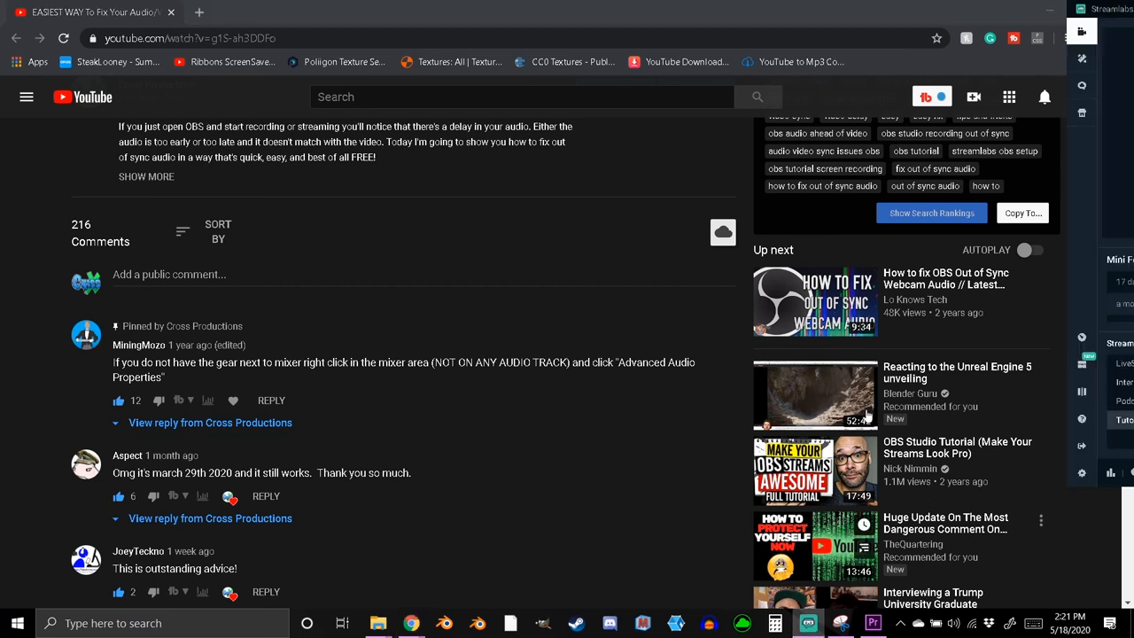
click(807, 623)
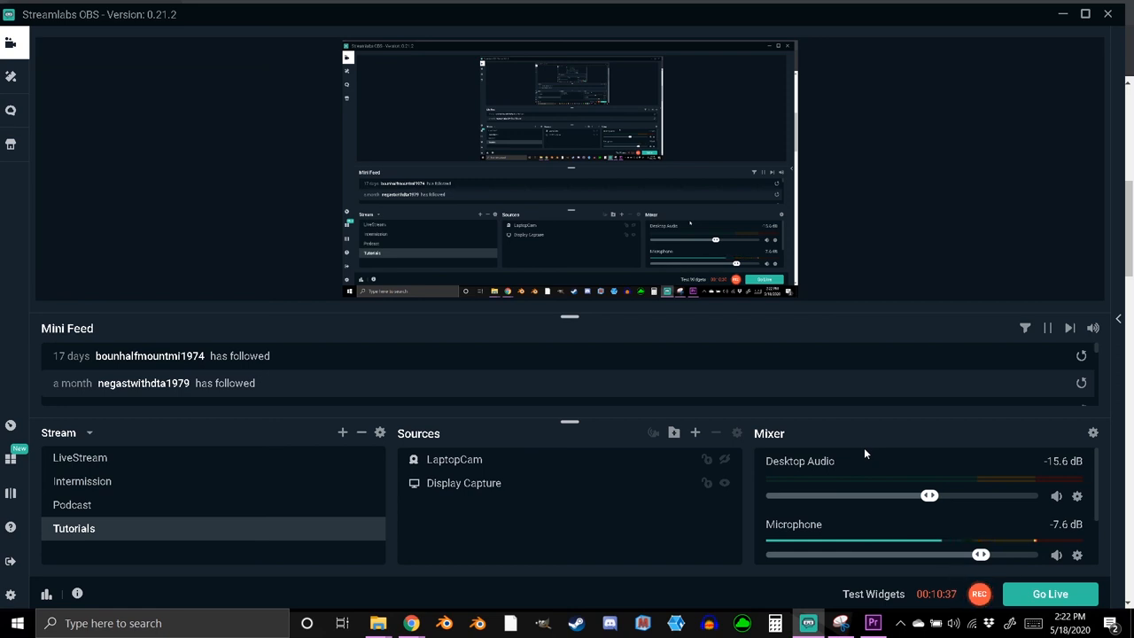
mouse_move(769, 421)
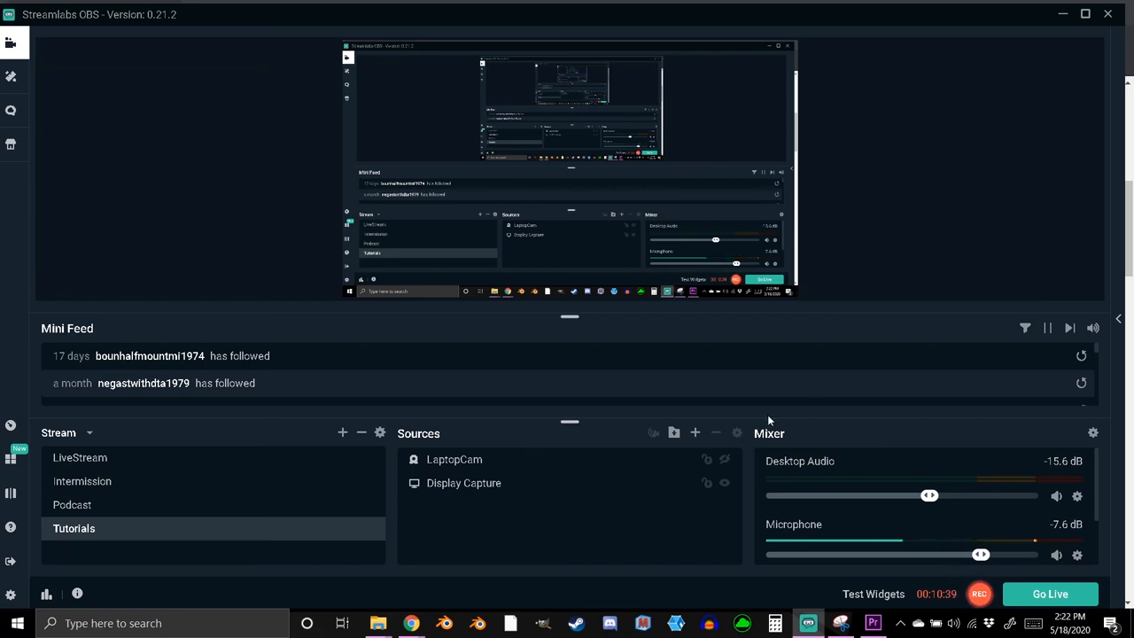